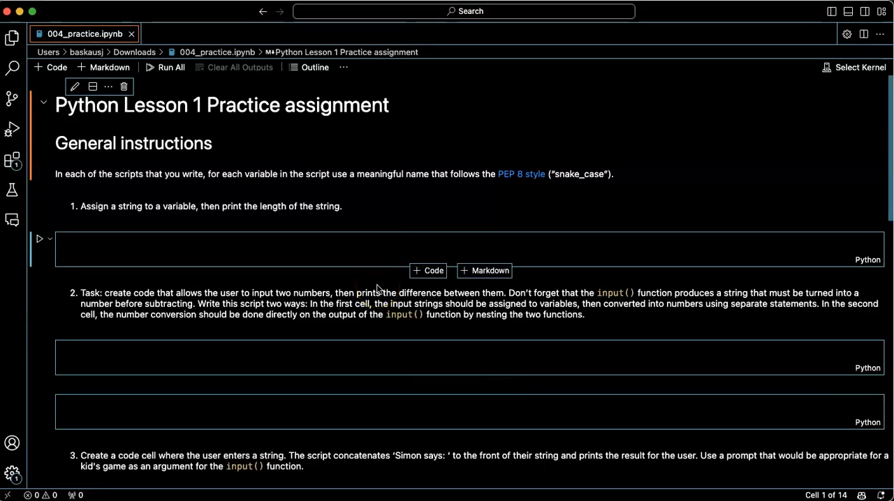
mouse_move(370, 248)
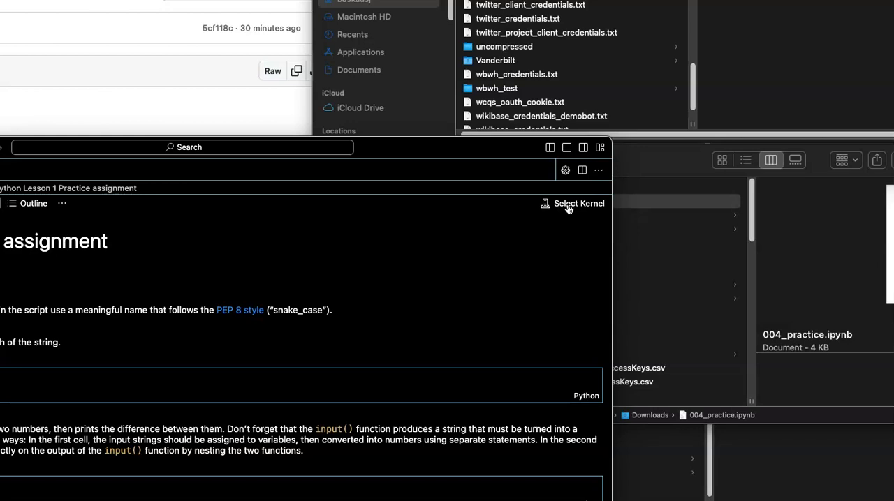
mouse_move(447, 173)
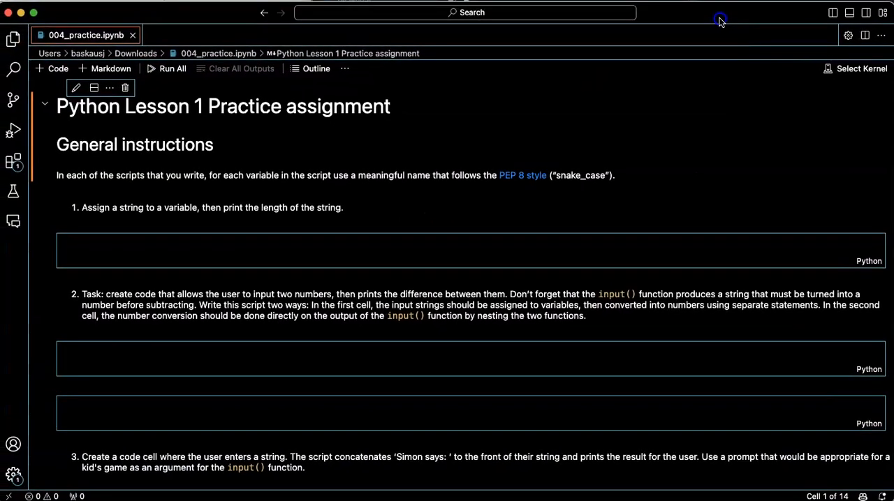
mouse_move(528, 196)
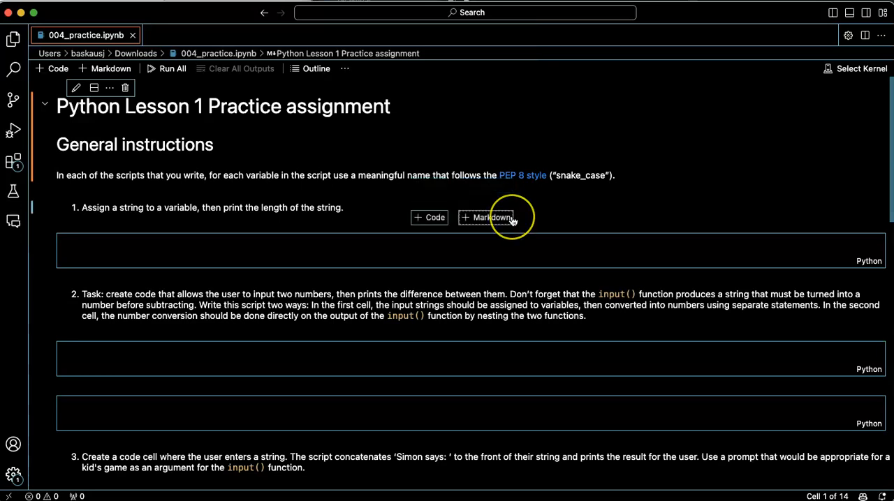
In the first empty code cell, write the comments "# assign a string to a variable" and "# print the variable".
left_click(264, 250)
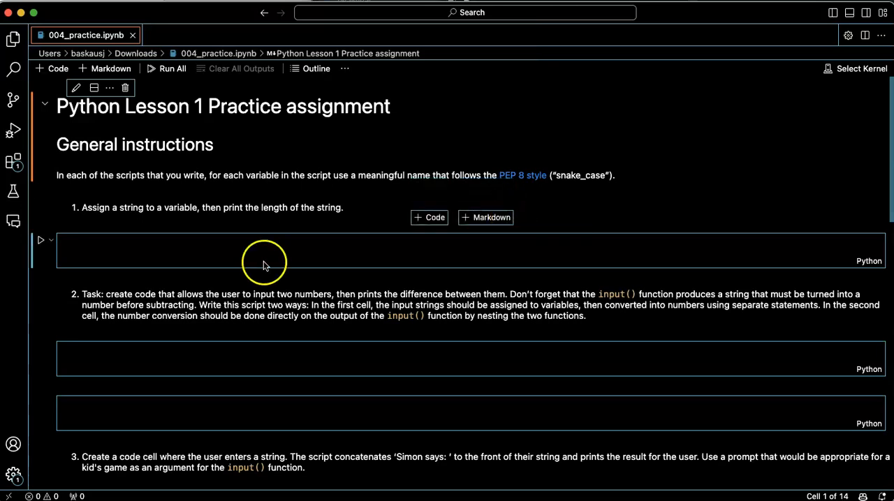
left_click(264, 252)
type("# assign")
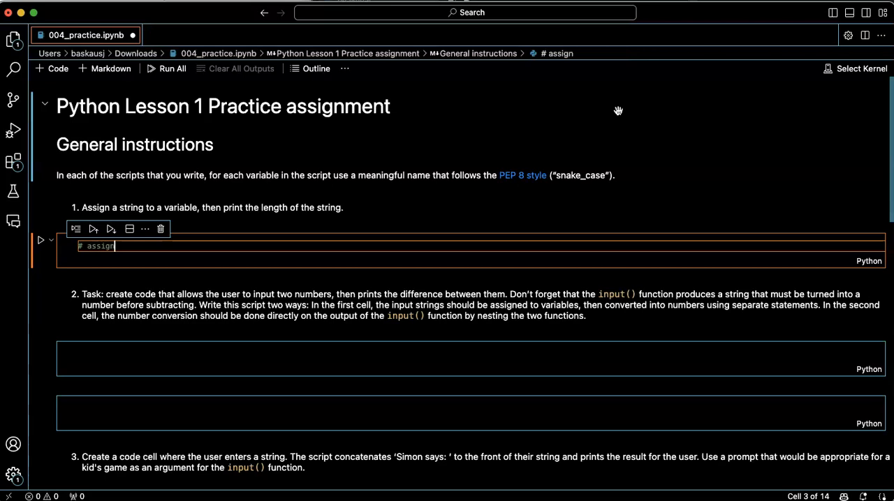
type("a")
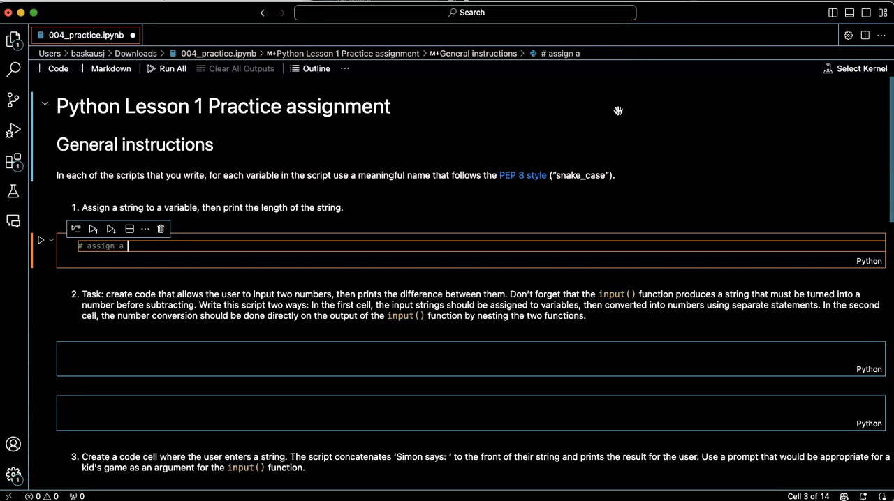
type("string to a variable")
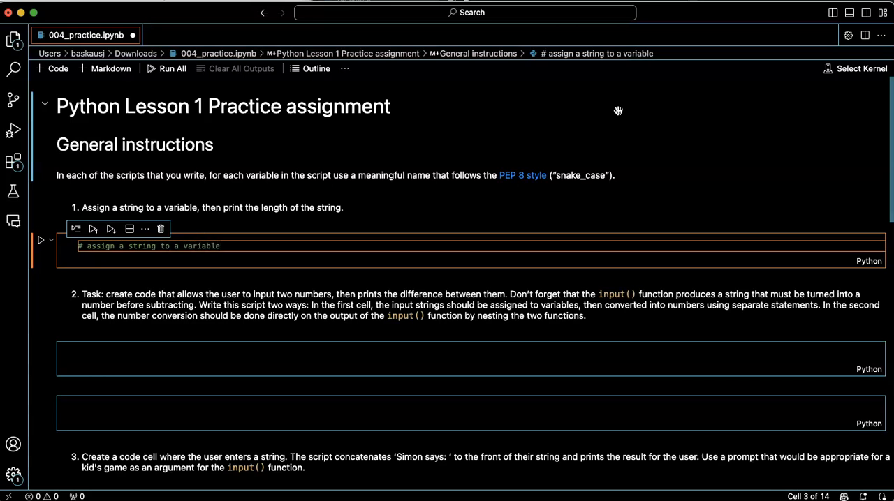
type("# print the variable")
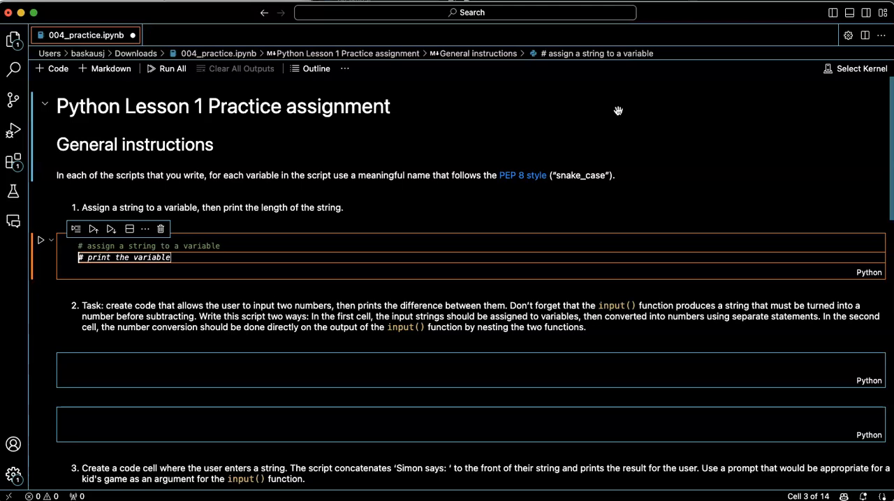
key("enter")
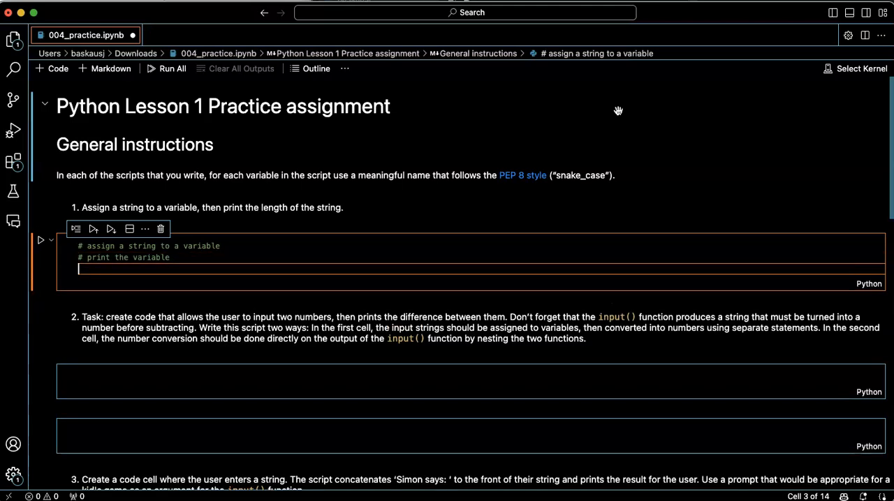
Work through suggested comment lines (print the type, assign a number), leaving only the two intended comments.
type("# print the type of the variable")
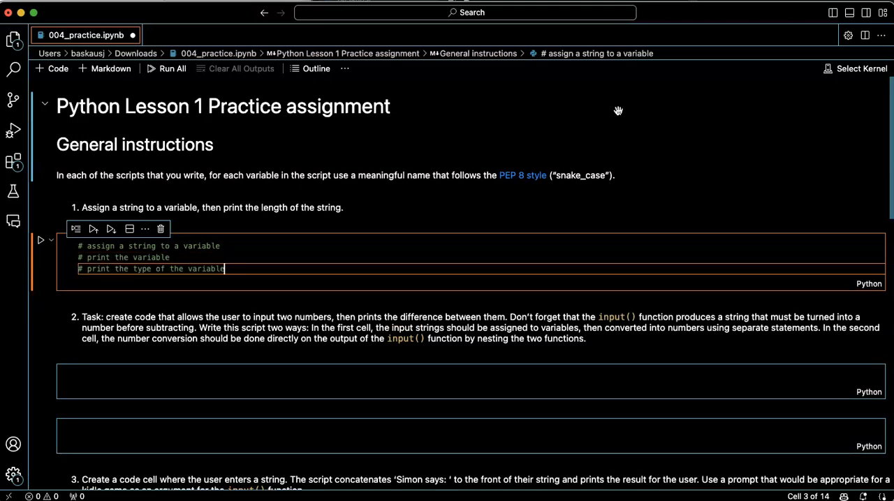
type("# assign a number to a variable")
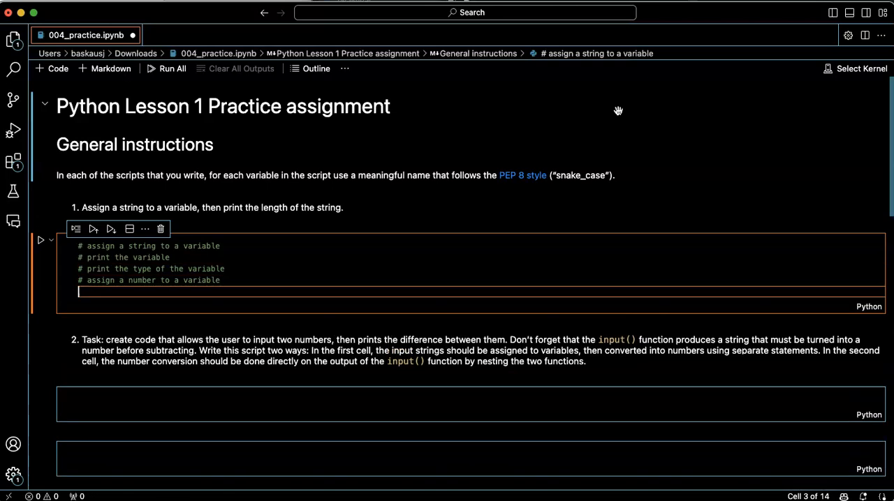
type("# print the variable")
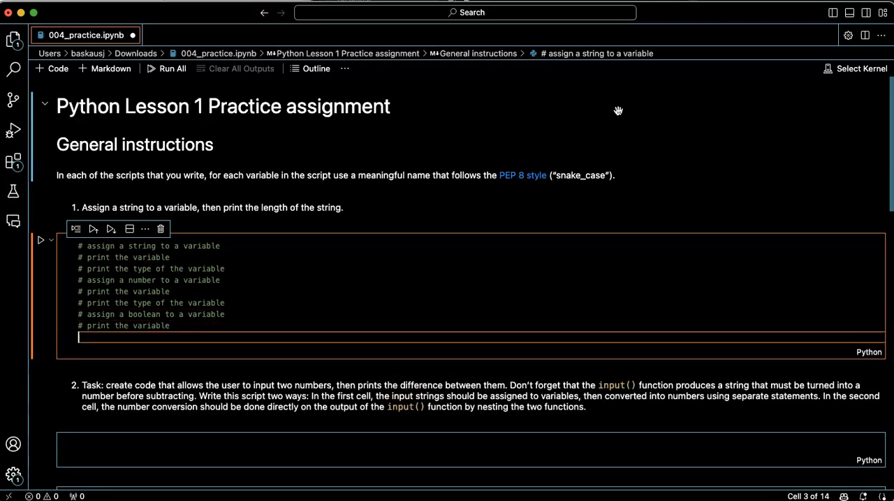
type("# print the type of the variable")
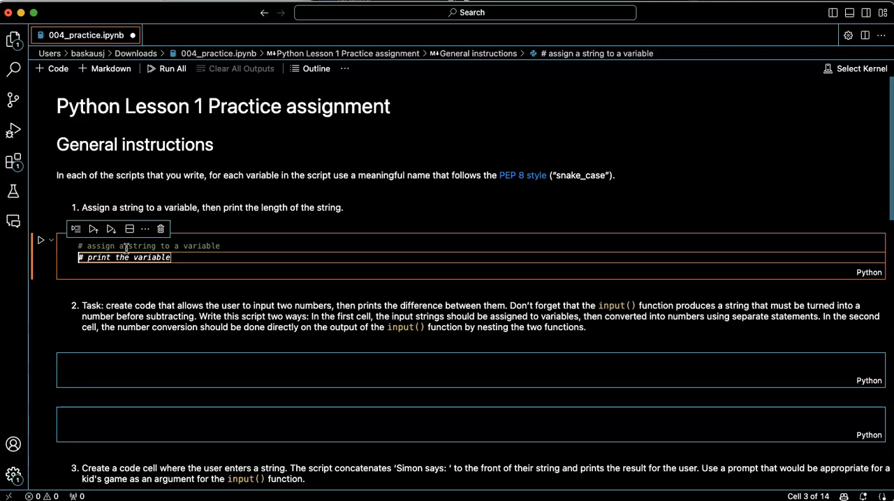
Assign "Hello World" to my_variable, comment "# print the length of the string", add print(len(my_variable)) and run the cell.
type("my_string = \"Hello World\"")
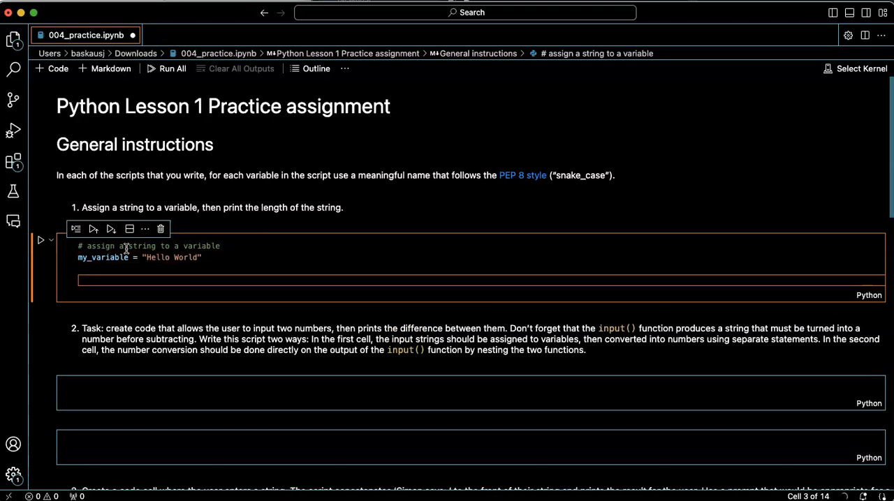
type("# print the variable")
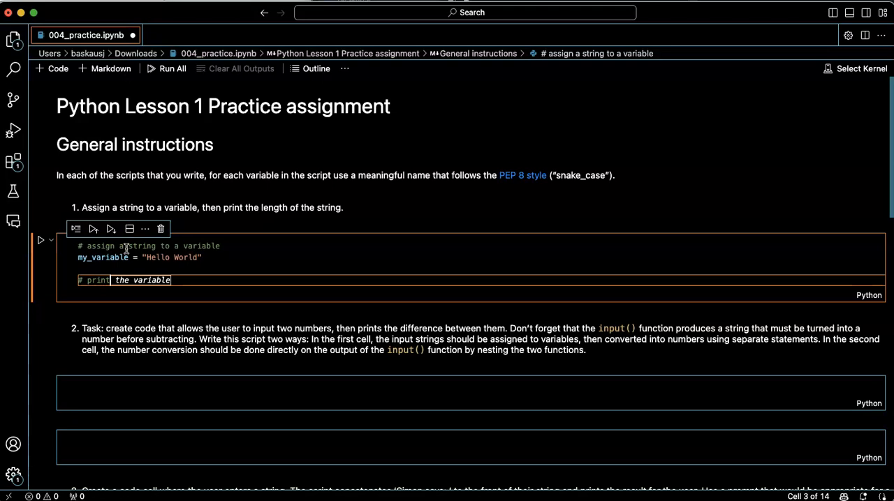
type("len")
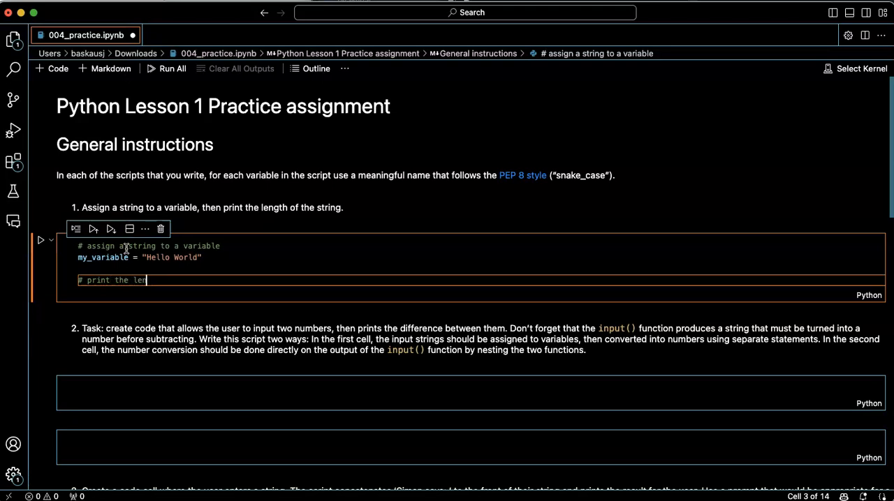
type("th of the string")
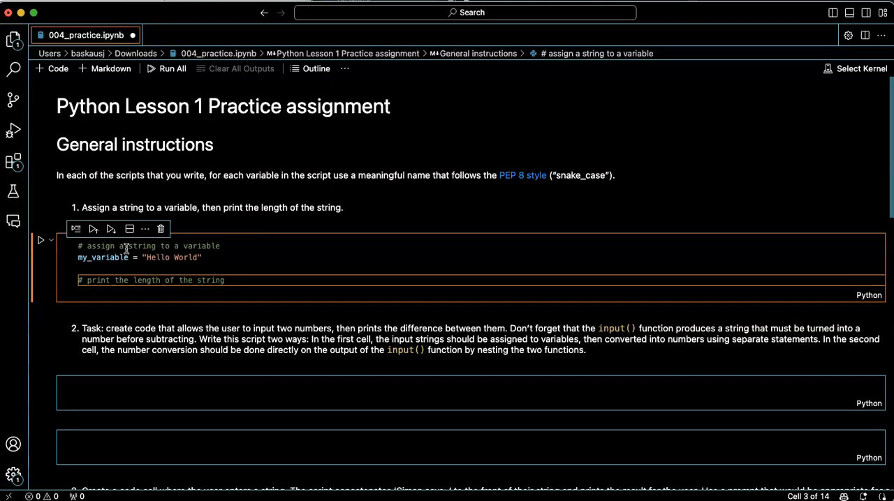
type("print(len(my_variable))")
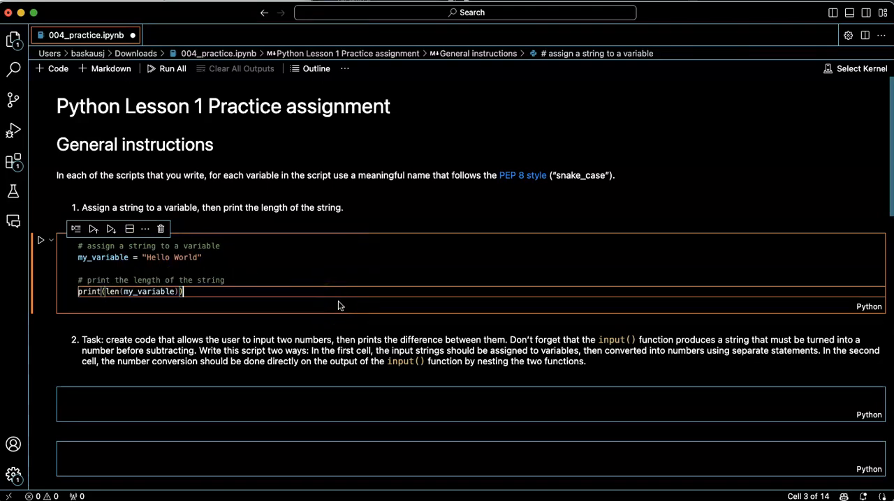
key("enter")
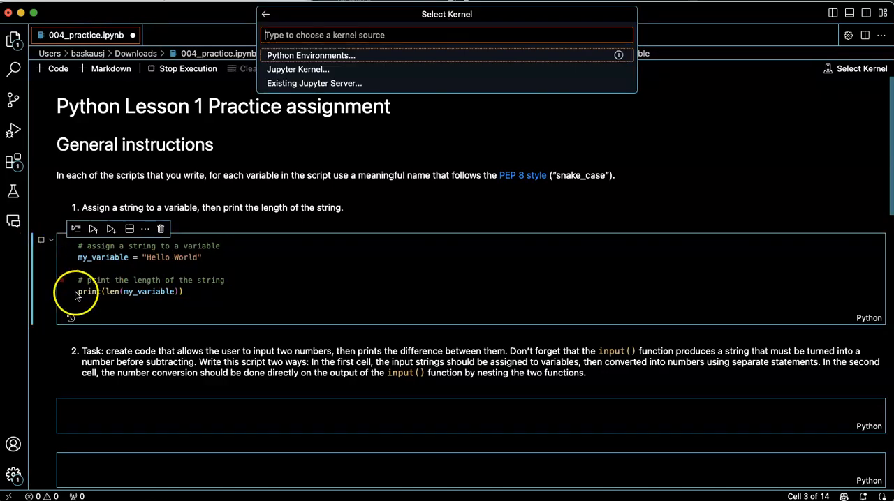
mouse_move(229, 328)
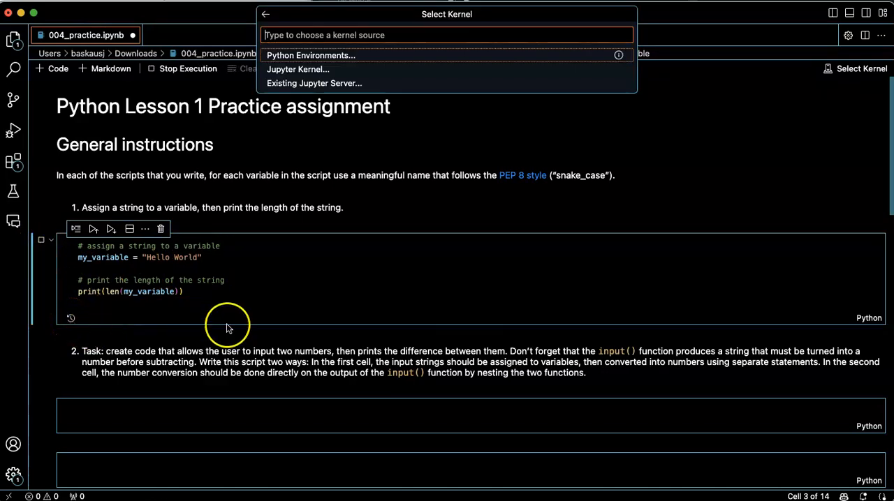
mouse_move(335, 48)
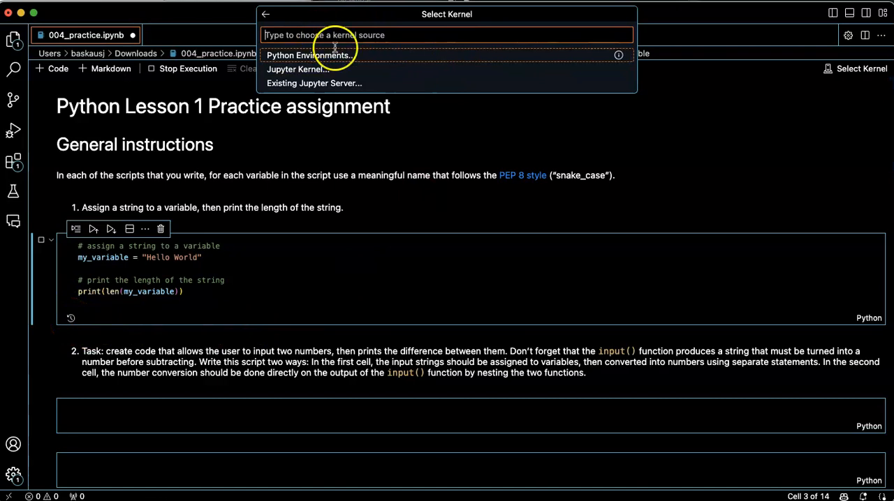
mouse_move(347, 58)
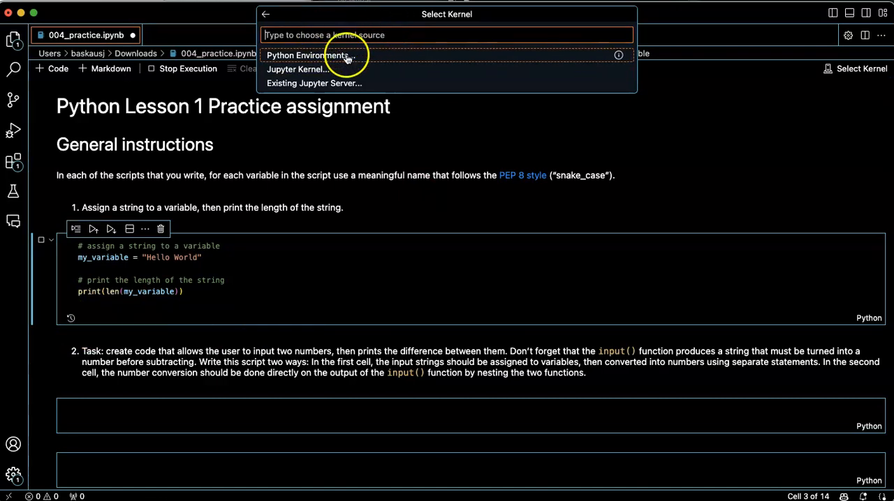
Select Python Environments and connect the notebook to the base (Python 3.8.5) anaconda kernel.
left_click(307, 56)
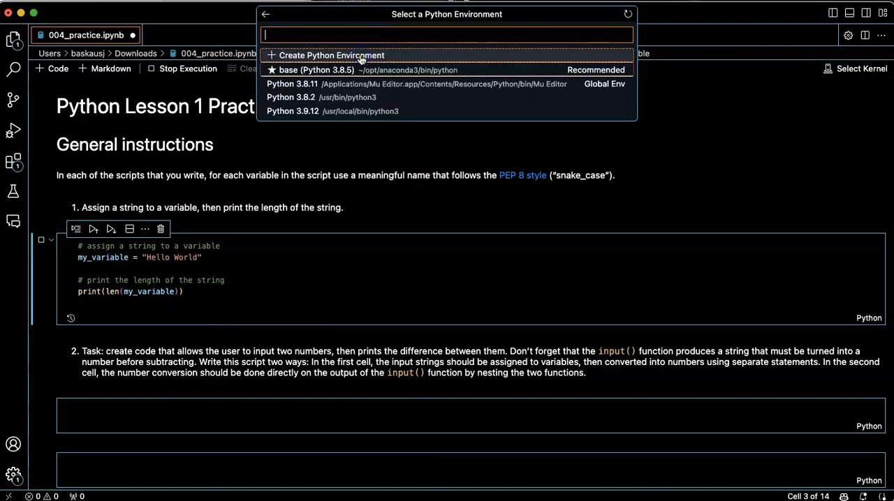
mouse_move(364, 70)
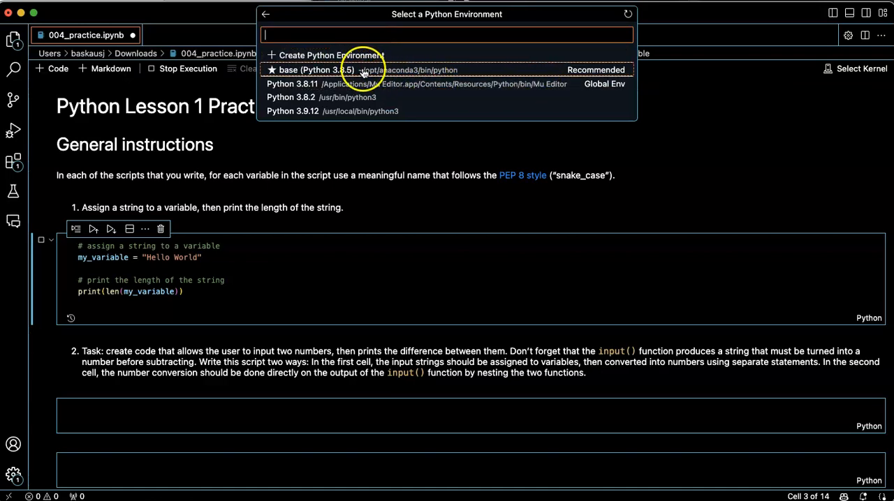
left_click(328, 70)
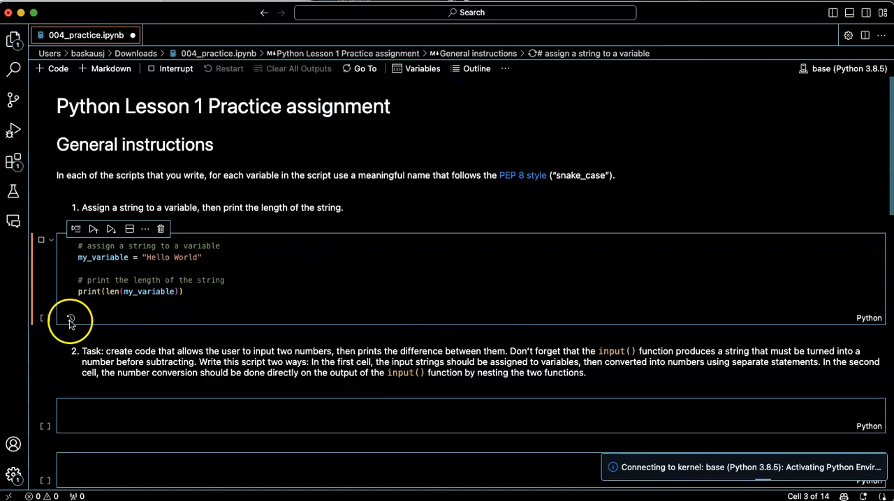
mouse_move(84, 327)
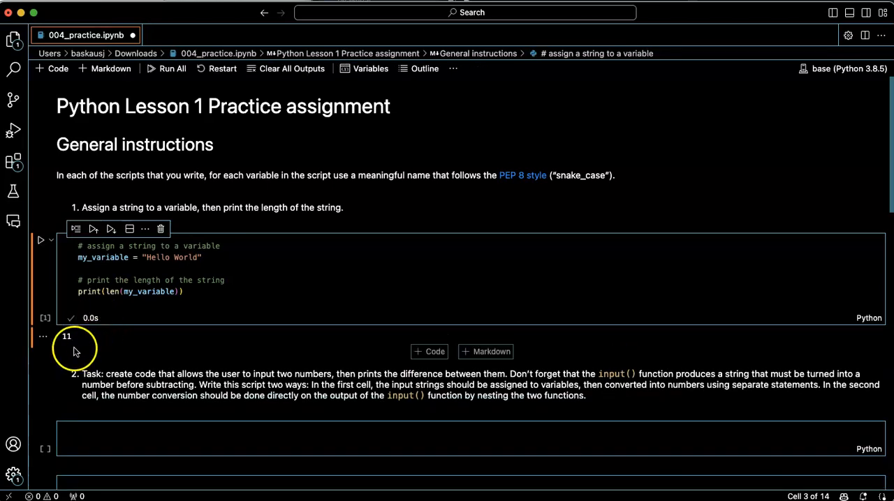
Check the cell output reads 11 and highlight the word Hello in the string.
left_click(67, 335)
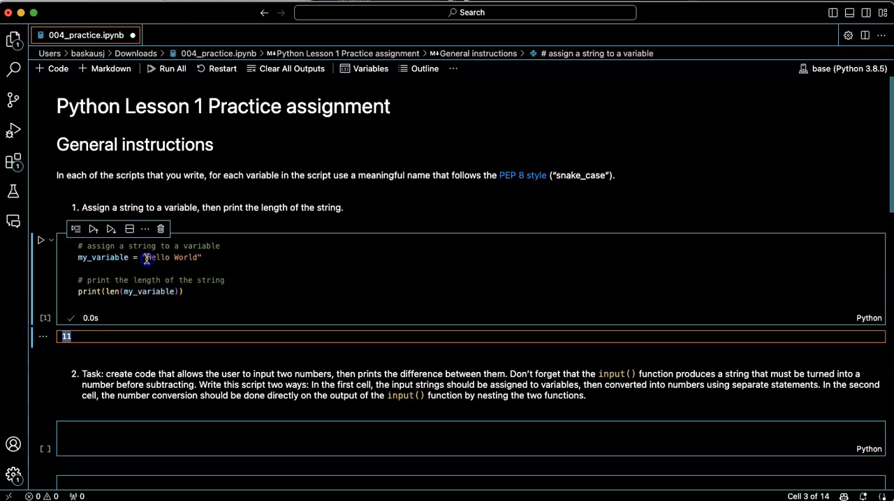
double_click(157, 257)
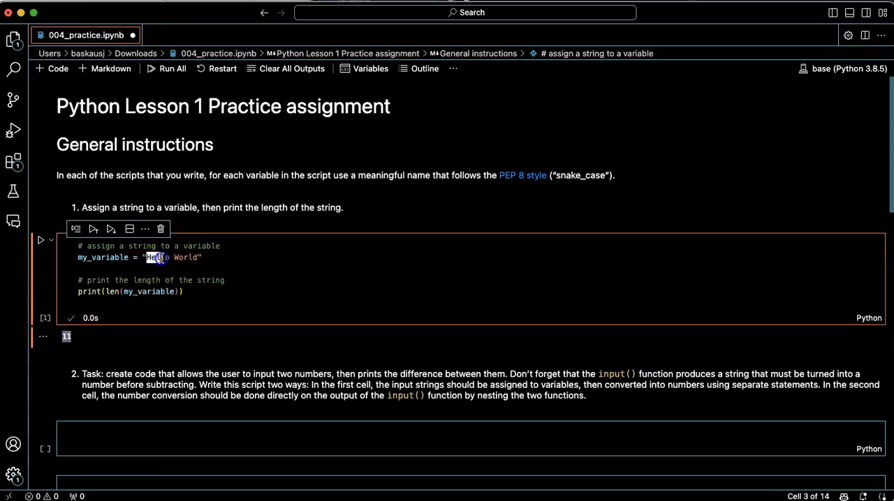